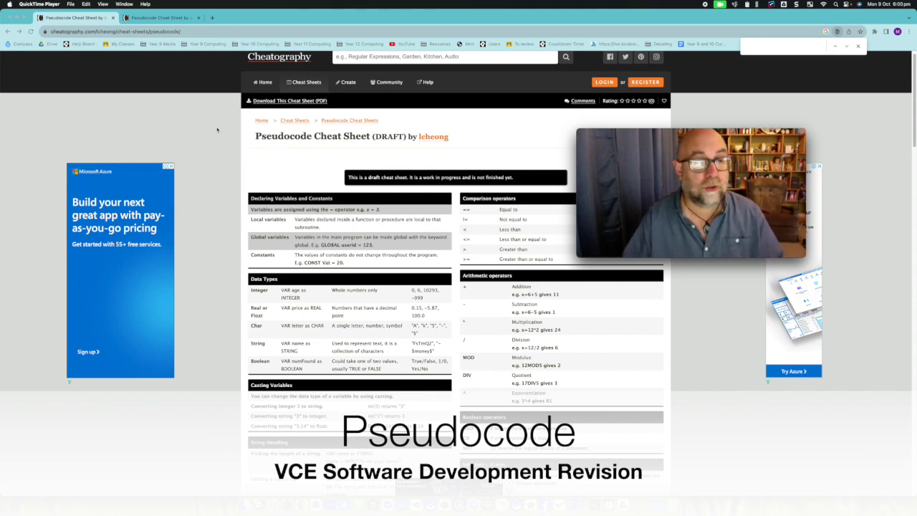
mouse_move(327, 174)
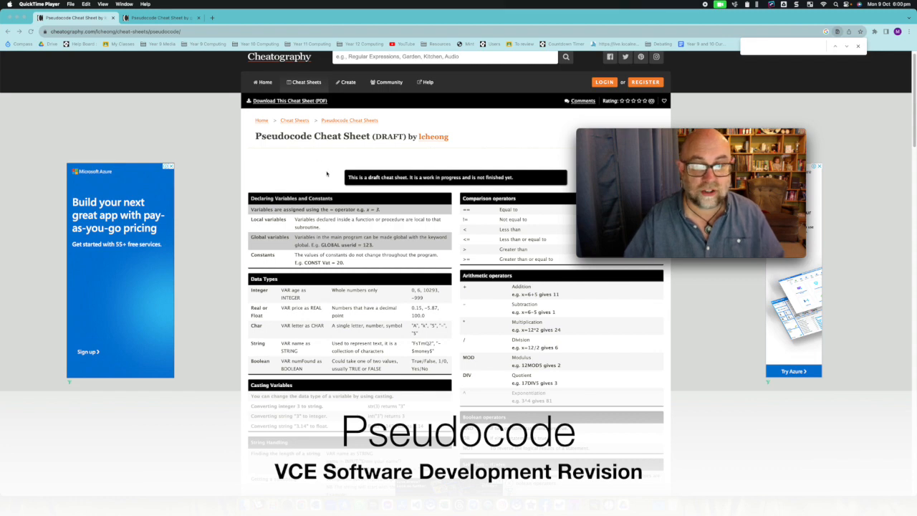
- Scroll through the second author's pseudocode cheat sheet sections on variables, iteration and file handling
scroll("down", 3)
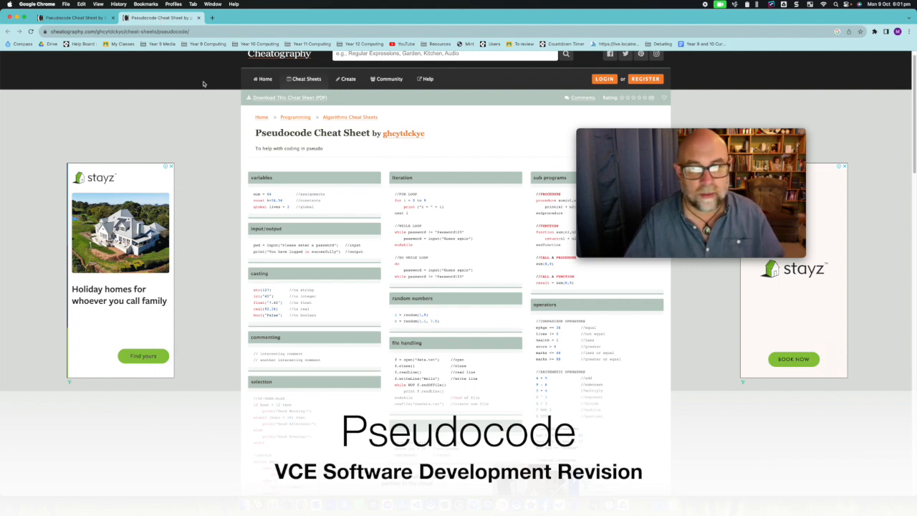
mouse_move(235, 218)
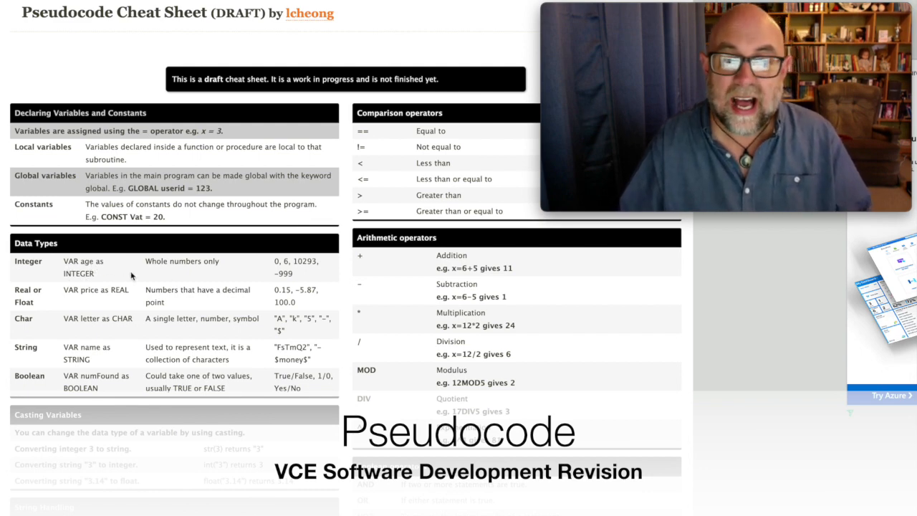
mouse_move(75, 283)
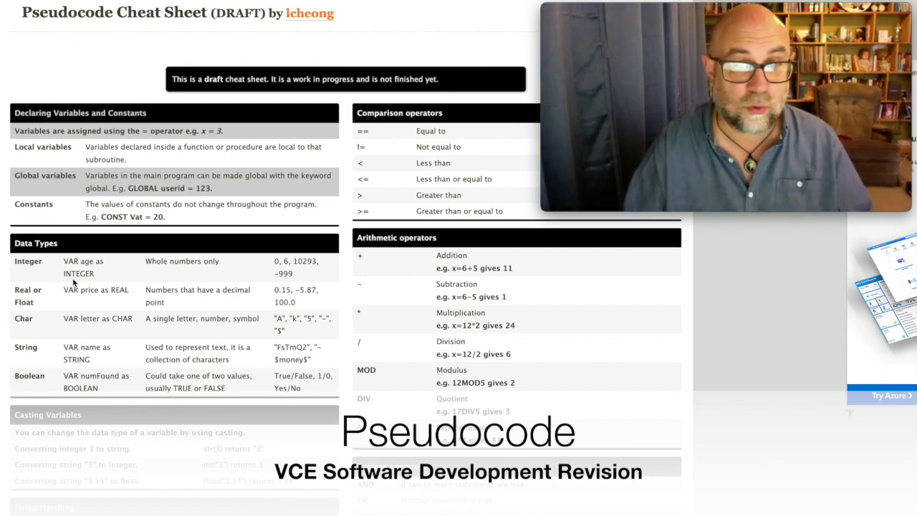
mouse_move(218, 272)
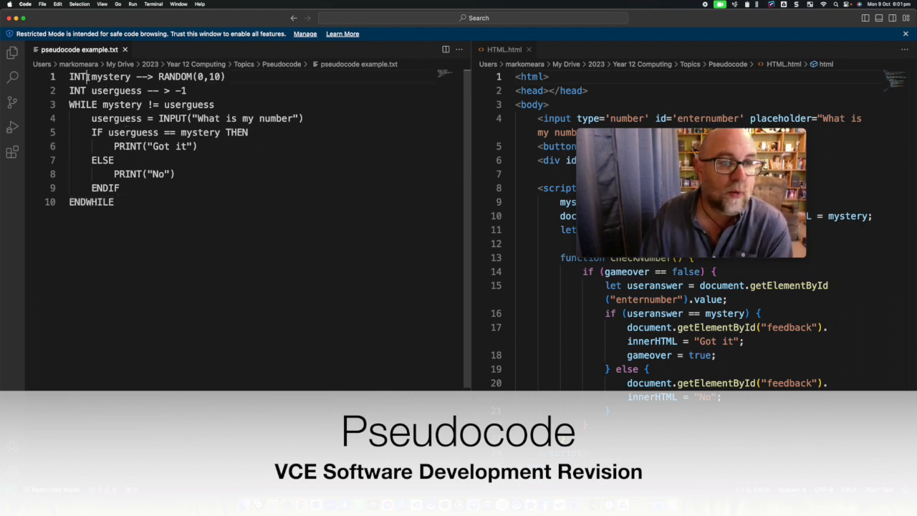
- Rewrite line 1 as VAR mystery as INTEGER, replacing the INT keyword
double_click(78, 77)
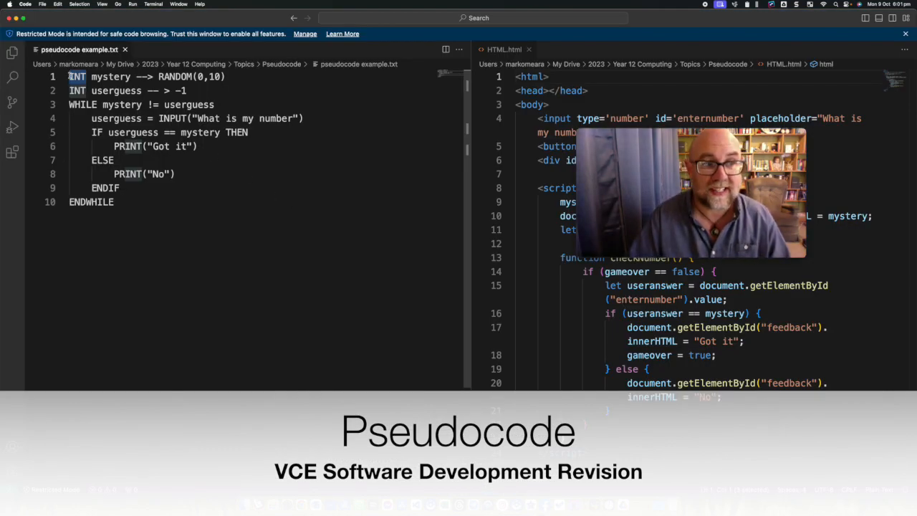
type("VAR mystery as INTEGER")
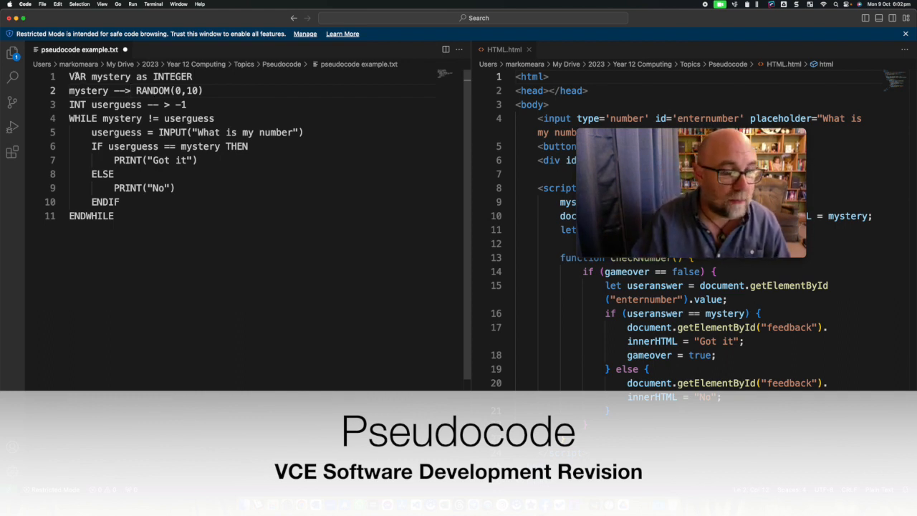
double_click(172, 78)
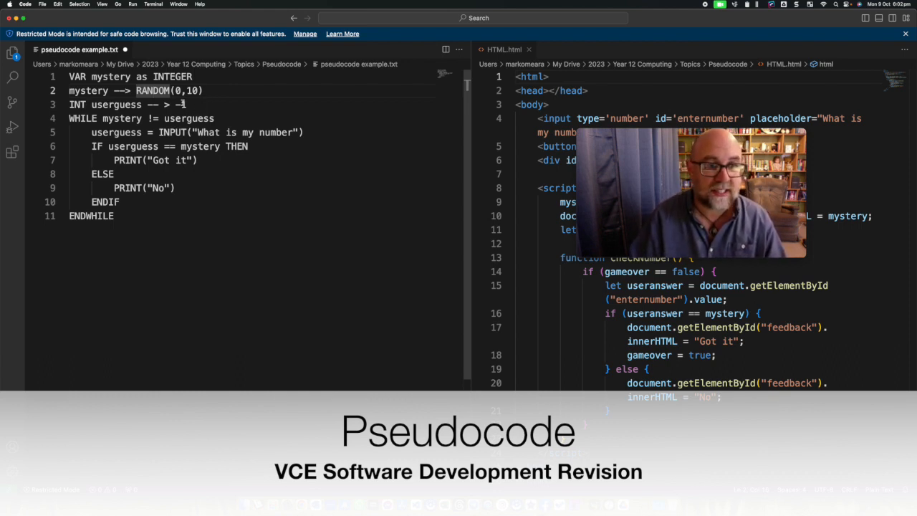
- Add VAR userguess as INTEGER and give userguess the starting value -1 with an arrow
key("Return")
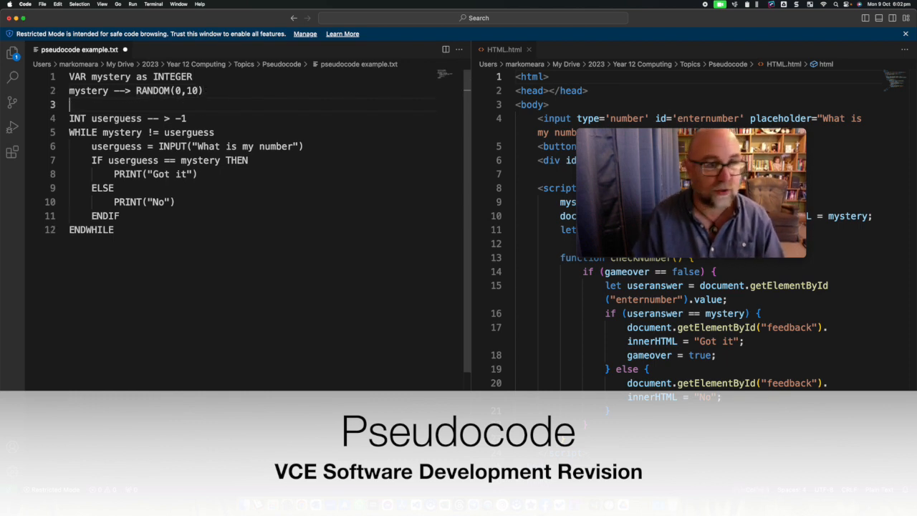
type("VAR")
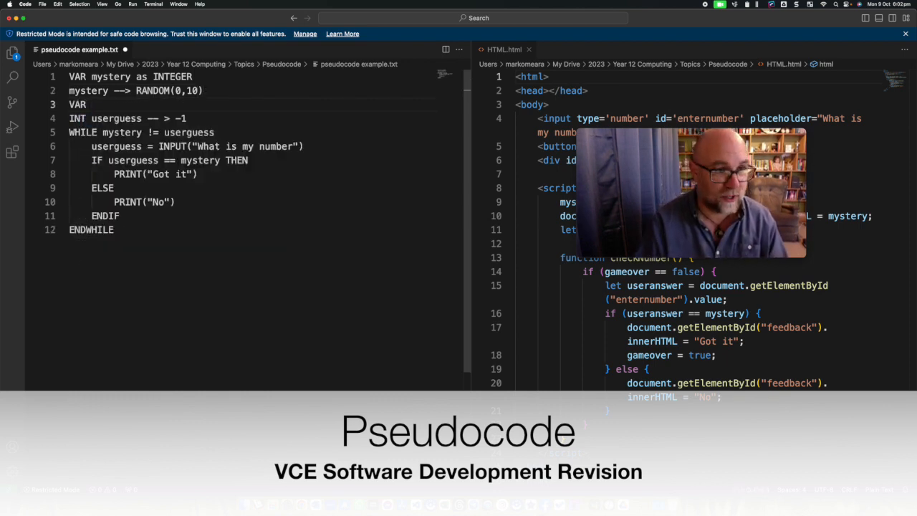
type("userguess as")
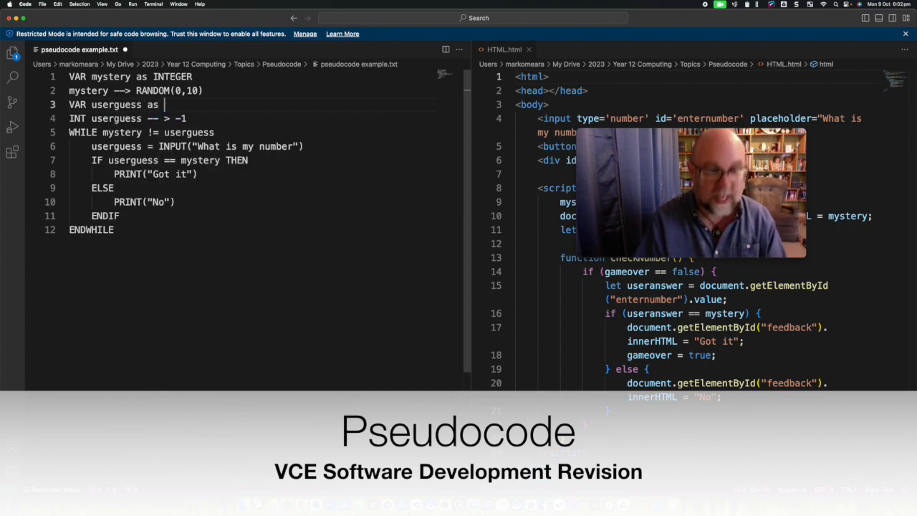
type("I")
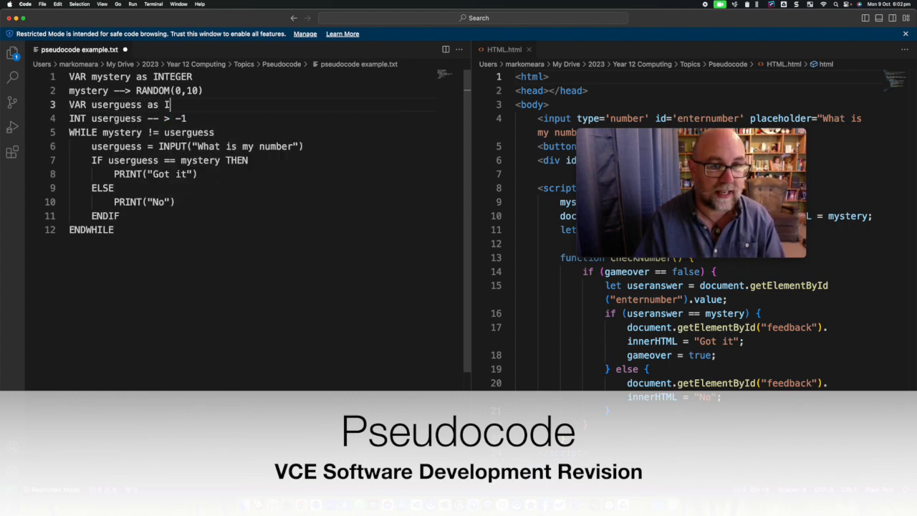
type("NTEGER")
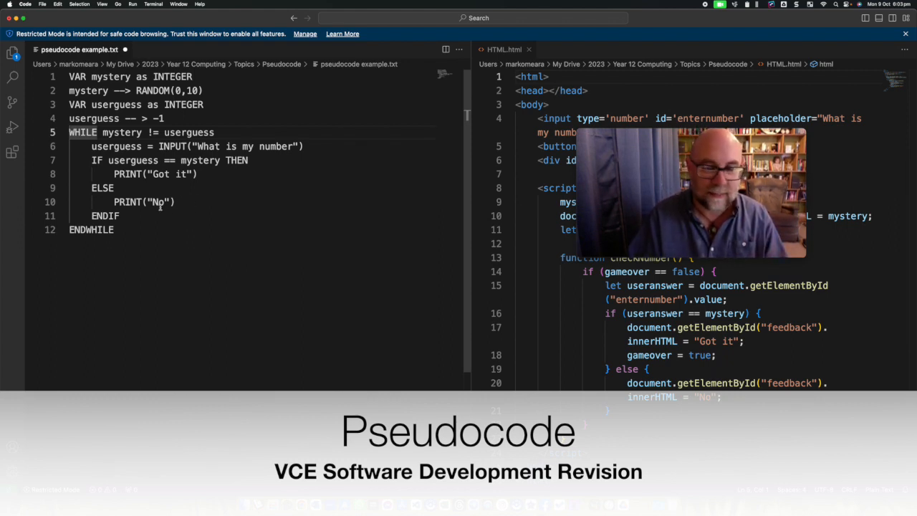
double_click(83, 132)
type("-->")
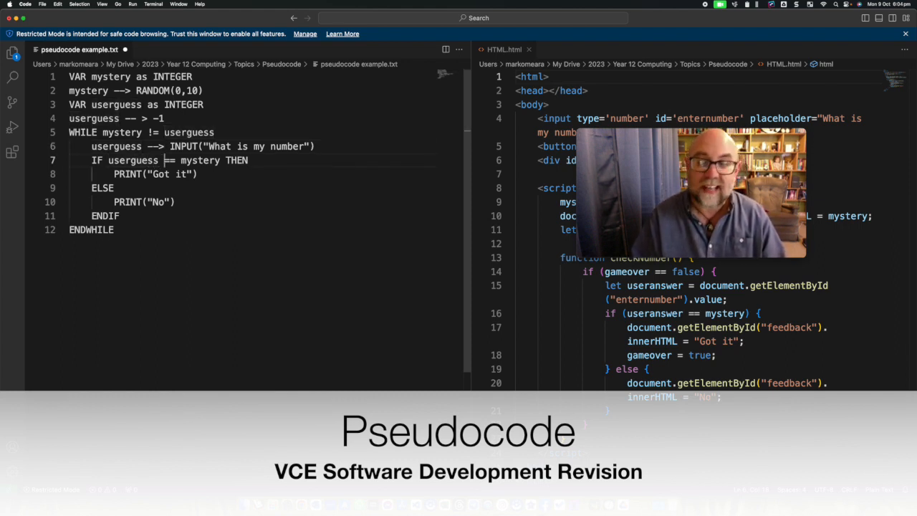
- Make the IF line read IF userguess == mystery THEN with a double equals sign
type("=")
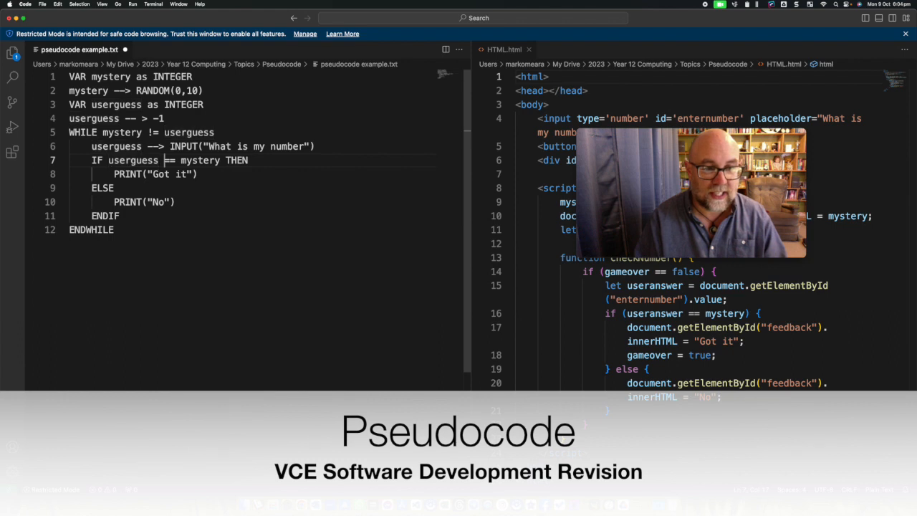
type("= random.randint(0,10")
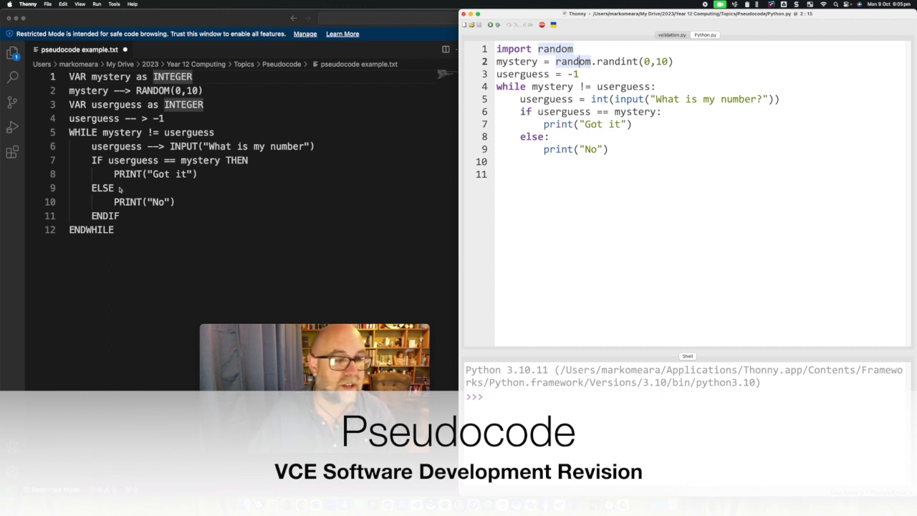
mouse_move(121, 190)
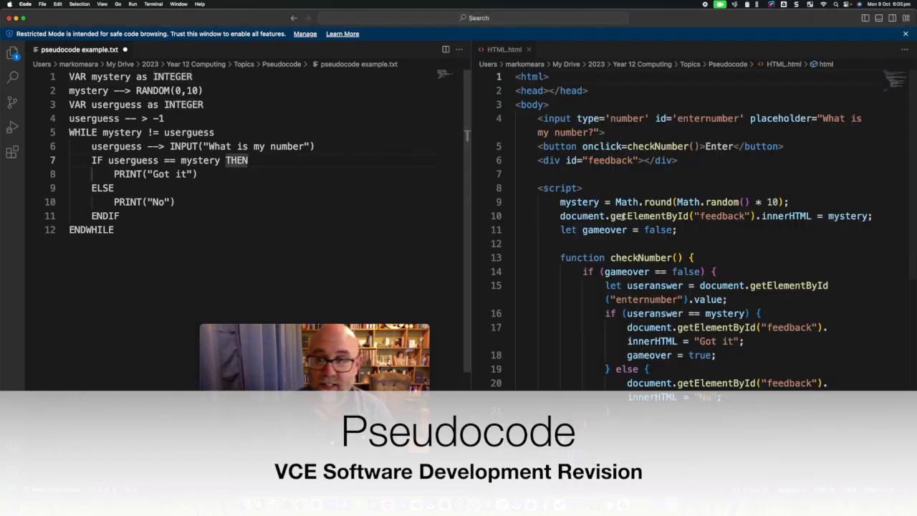
- Scroll the HTML file to the script and the Enter button line that calls checkNumber
scroll("down", 3)
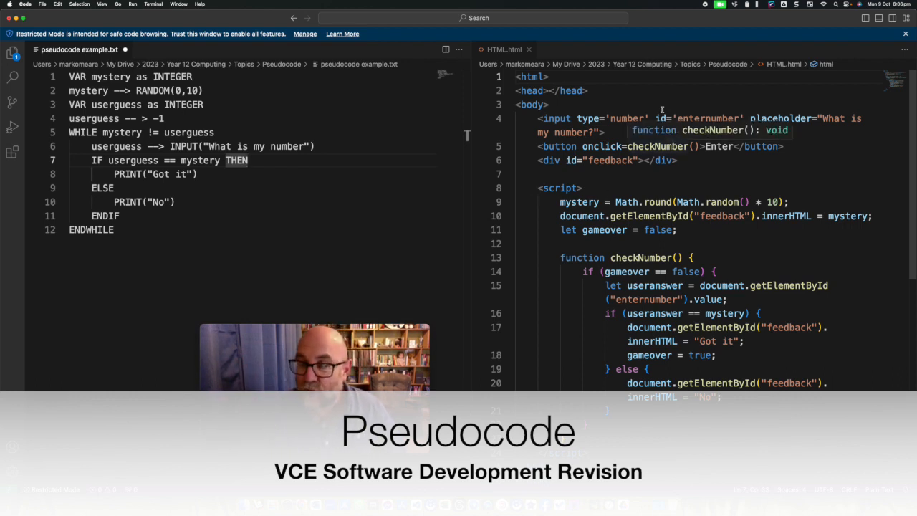
scroll("down", 3)
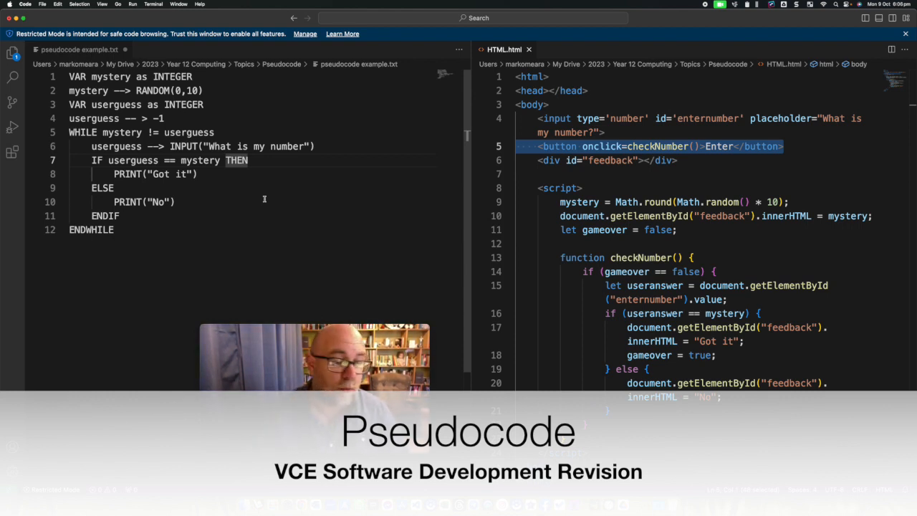
mouse_move(191, 233)
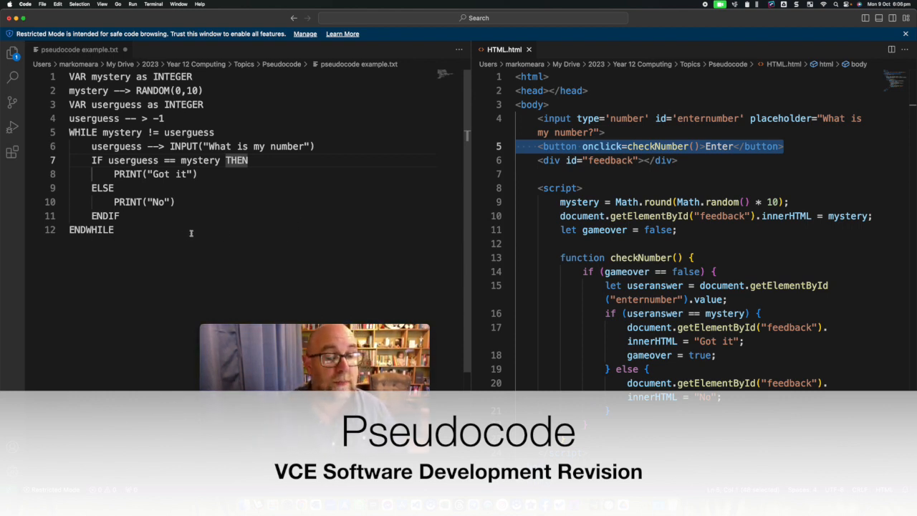